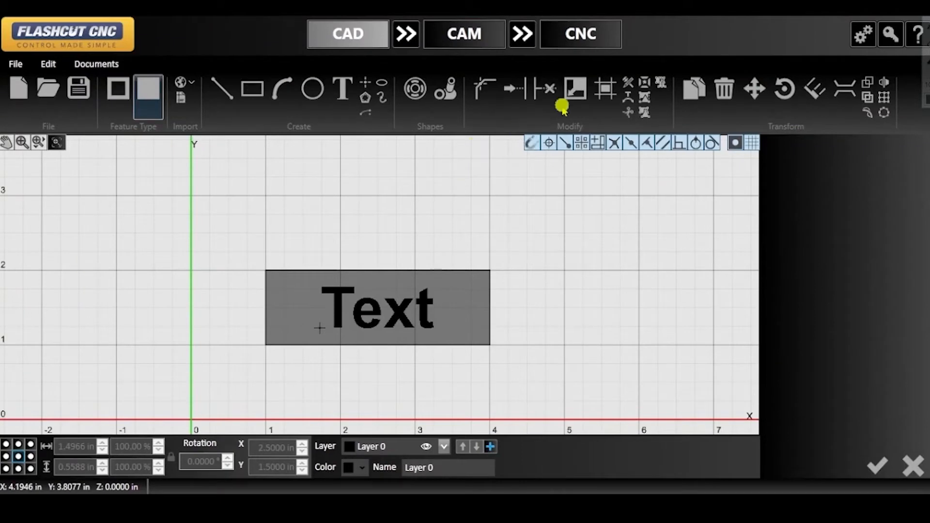
mouse_move(425, 134)
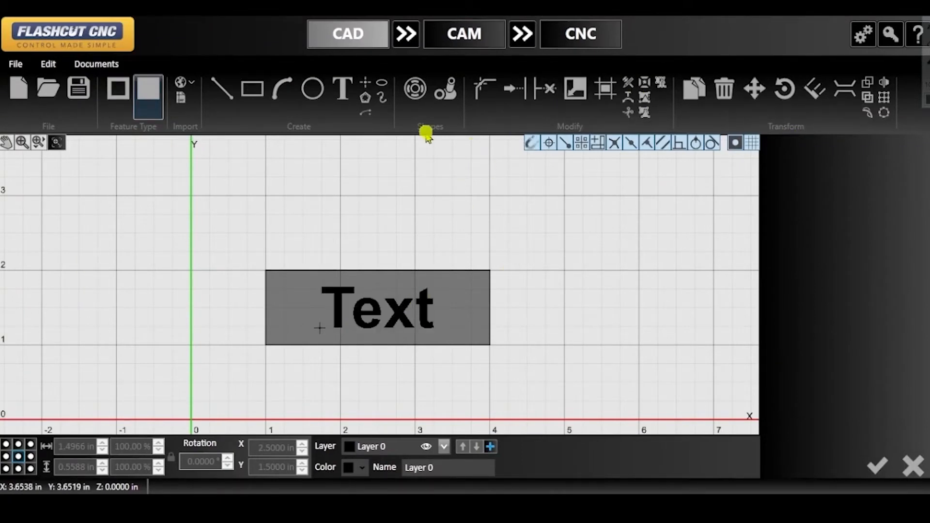
Place a 0.05 in wide bridge across the letter e of the Text design.
click(427, 312)
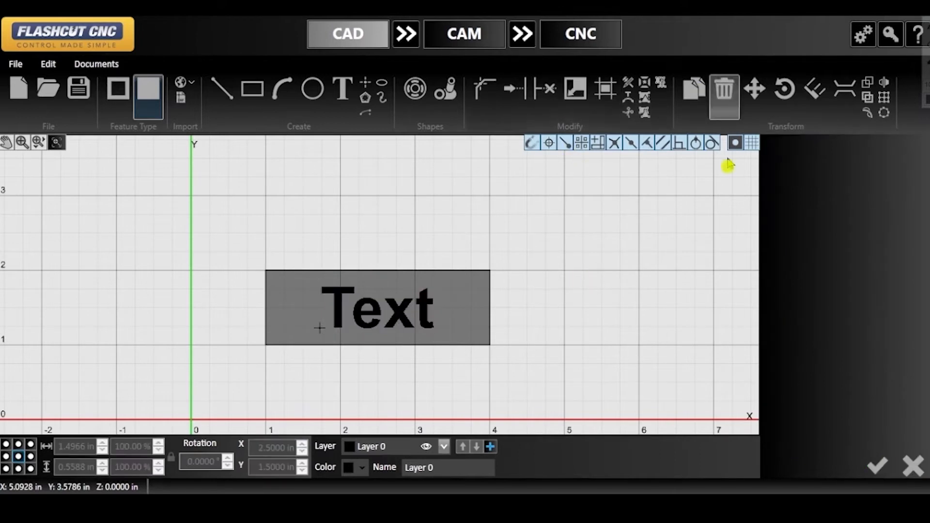
mouse_move(775, 138)
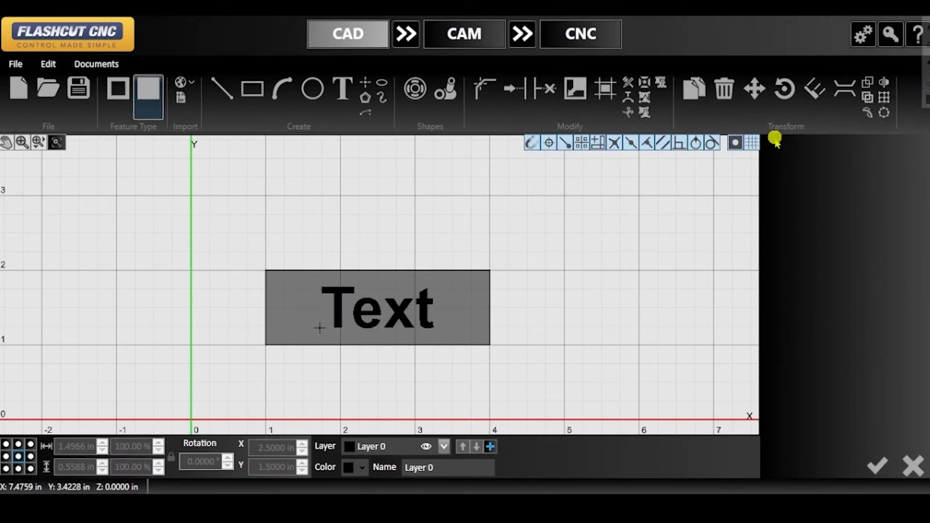
click(843, 97)
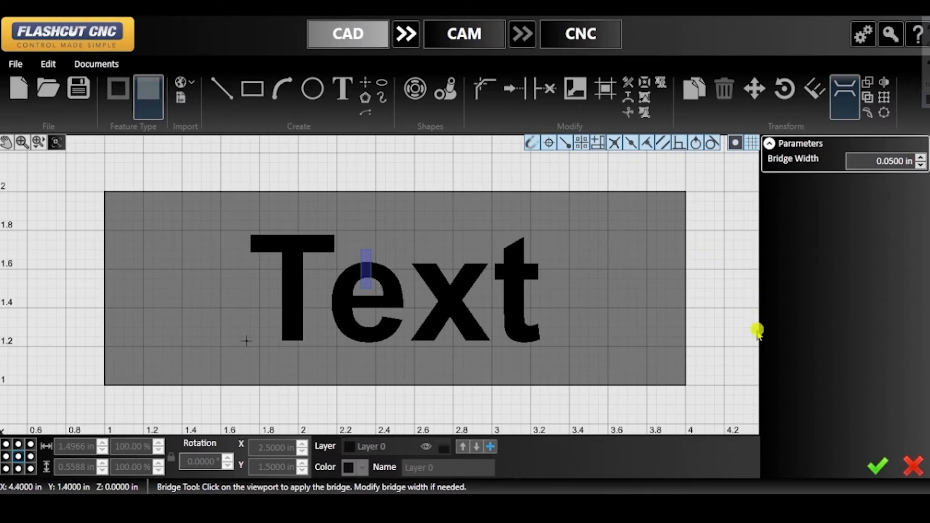
click(384, 283)
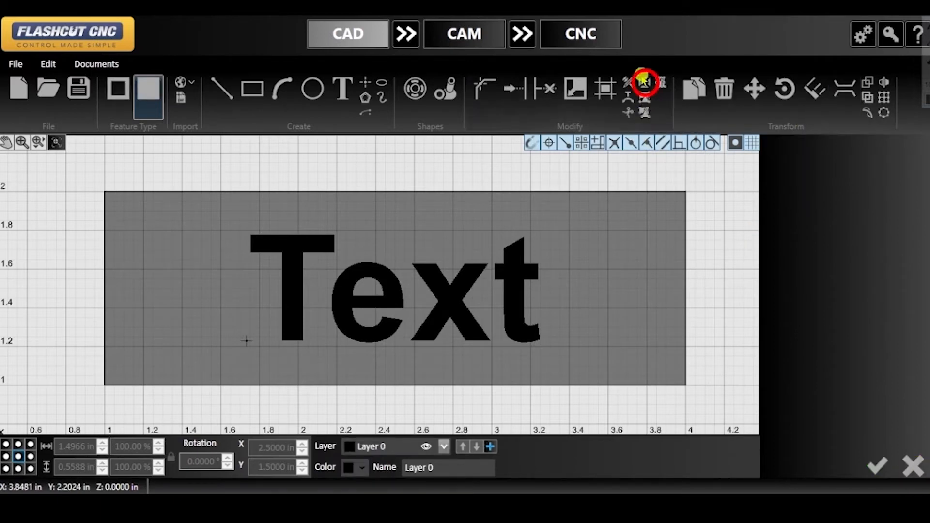
Explode the Text object into line segments and confirm the resulting geometry.
click(644, 88)
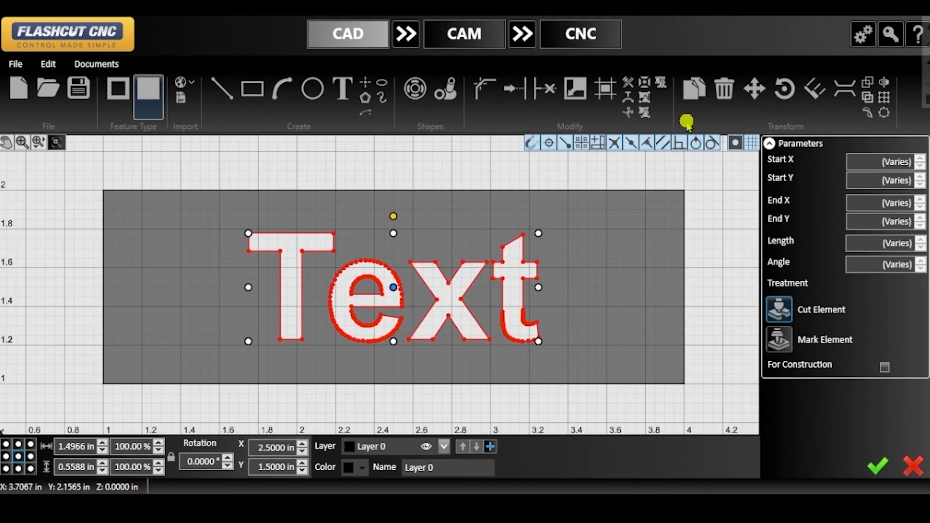
click(844, 97)
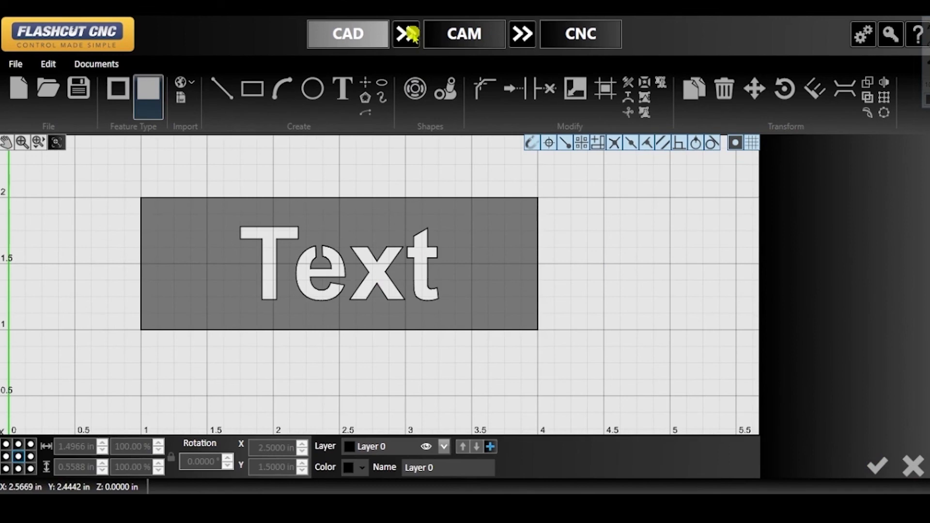
Send the bridged Text plate design from CAD to CAM as a toolpath on Workpiece 1.
click(463, 34)
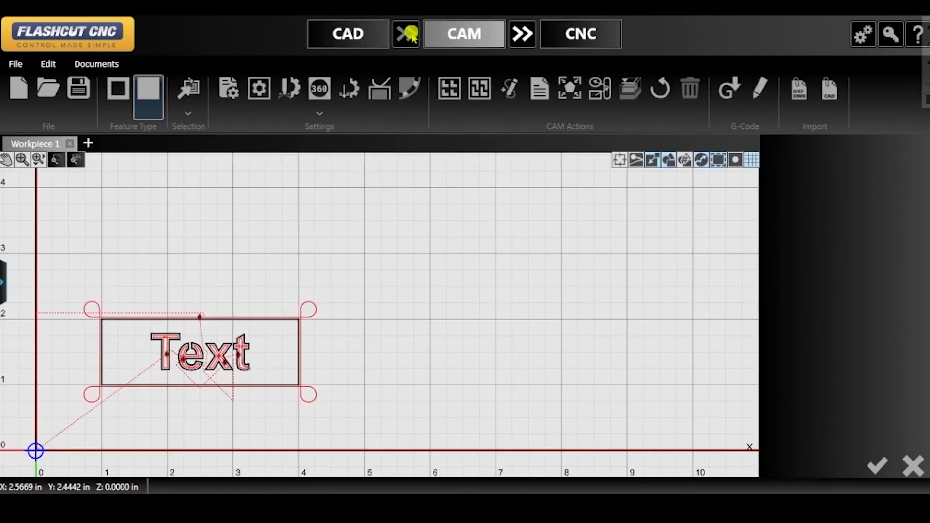